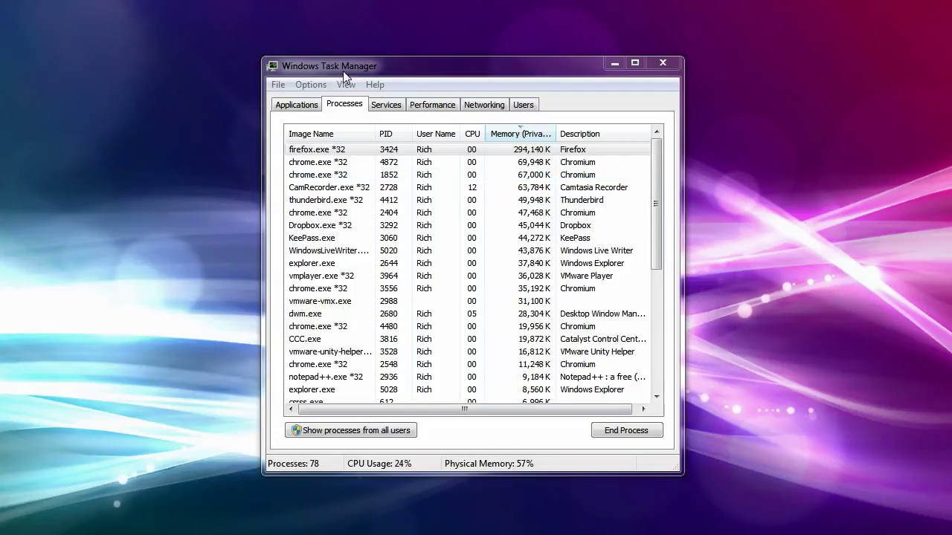
# Open the Kickoff launcher from the K button and search for 'term'.
pyautogui.click(296, 104)
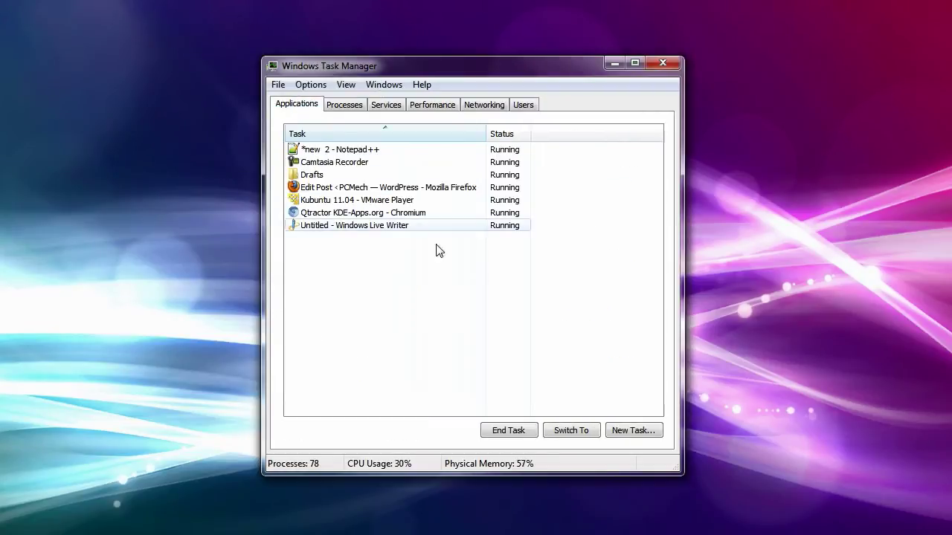
pyautogui.click(344, 104)
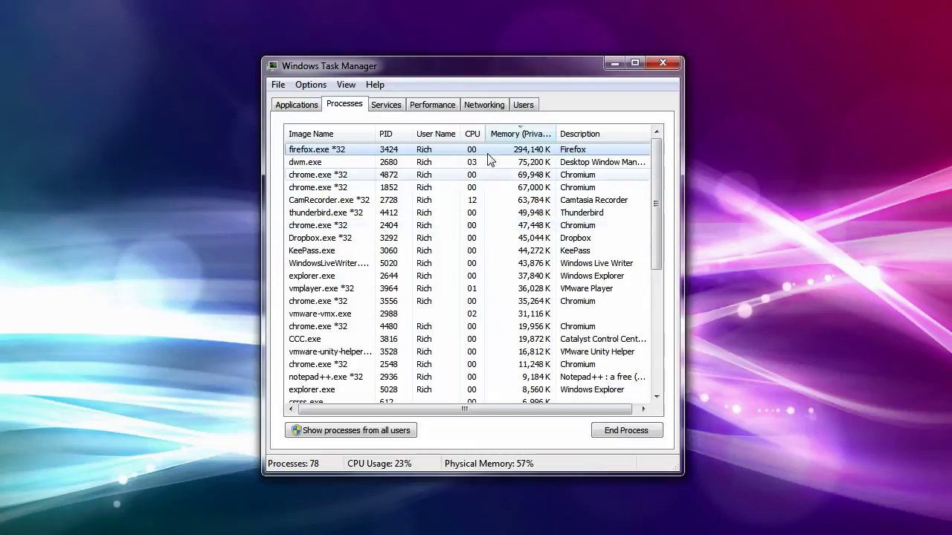
pyautogui.moveTo(585, 100)
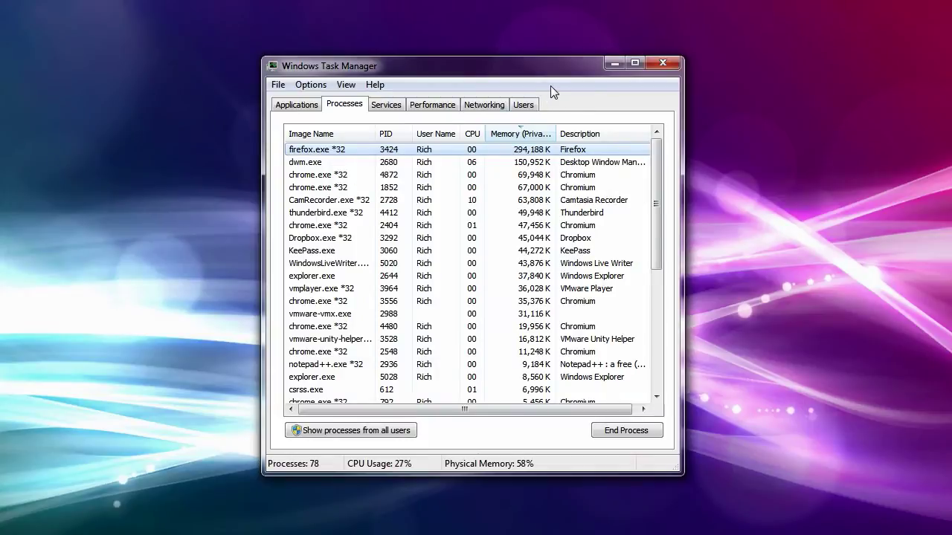
pyautogui.moveTo(591, 106)
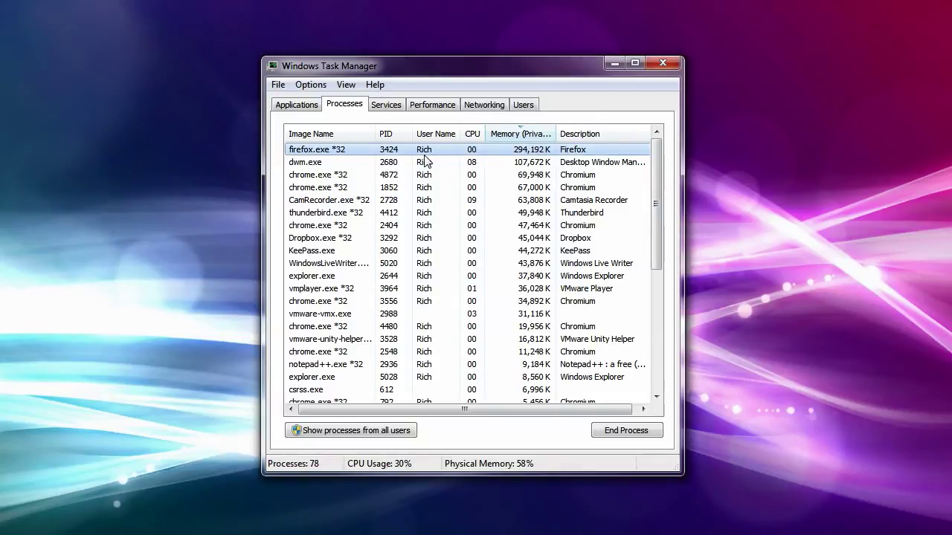
pyautogui.click(662, 63)
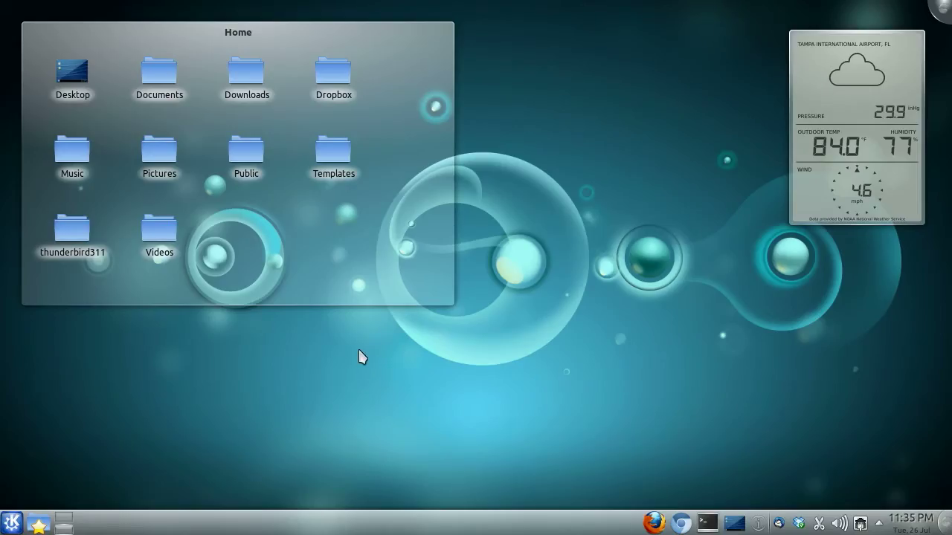
pyautogui.moveTo(345, 365)
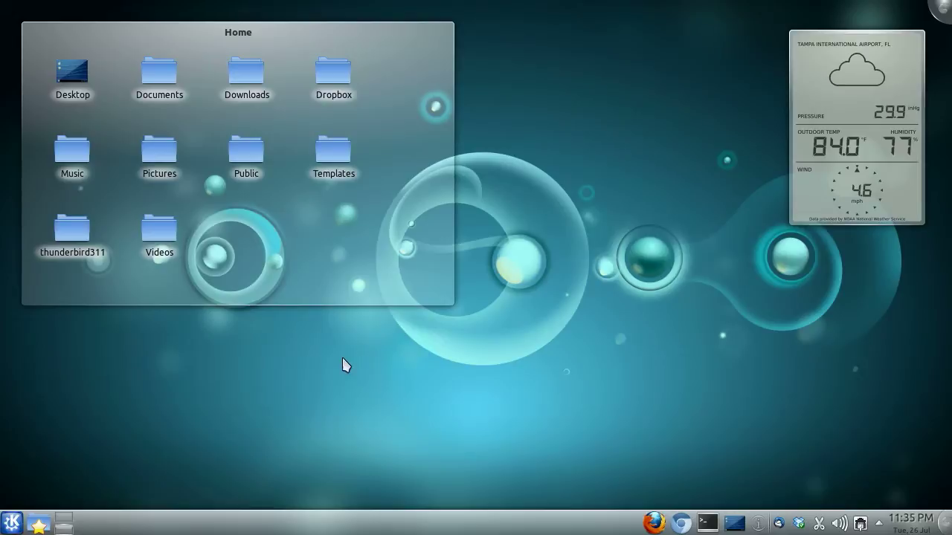
pyautogui.moveTo(362, 374)
pyautogui.write('term')
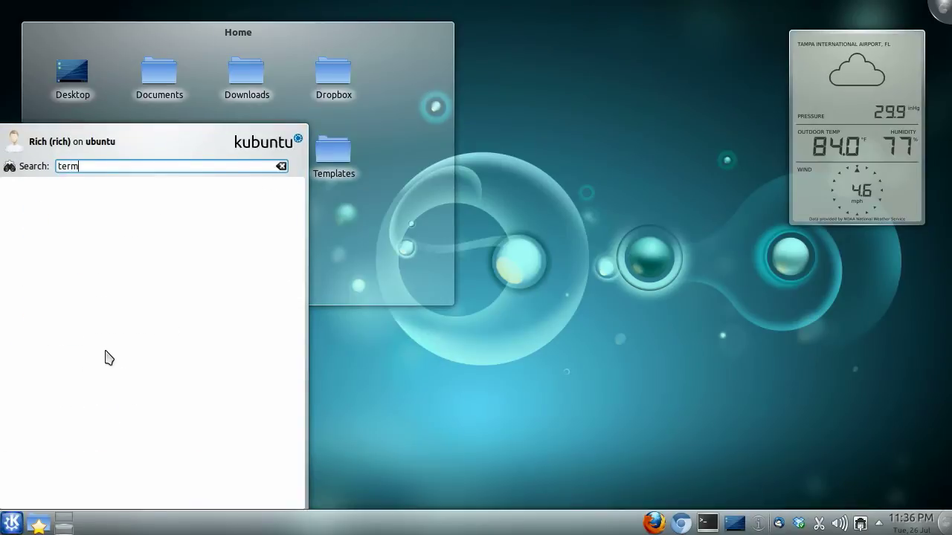
# Launch Konsole from the 'term' search results.
pyautogui.press('Return')
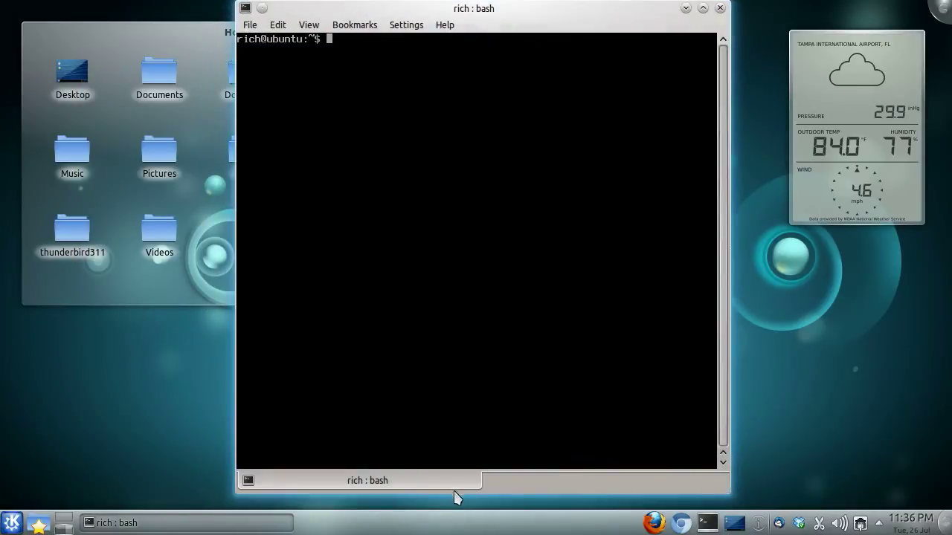
pyautogui.moveTo(387, 207)
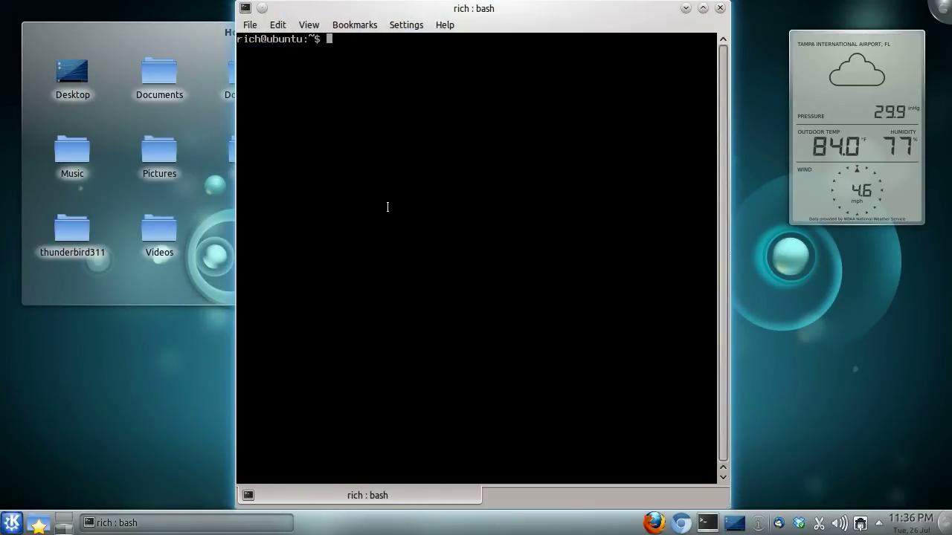
# Run 'top' at the Konsole bash prompt to show live CPU and memory usage.
pyautogui.write('top')
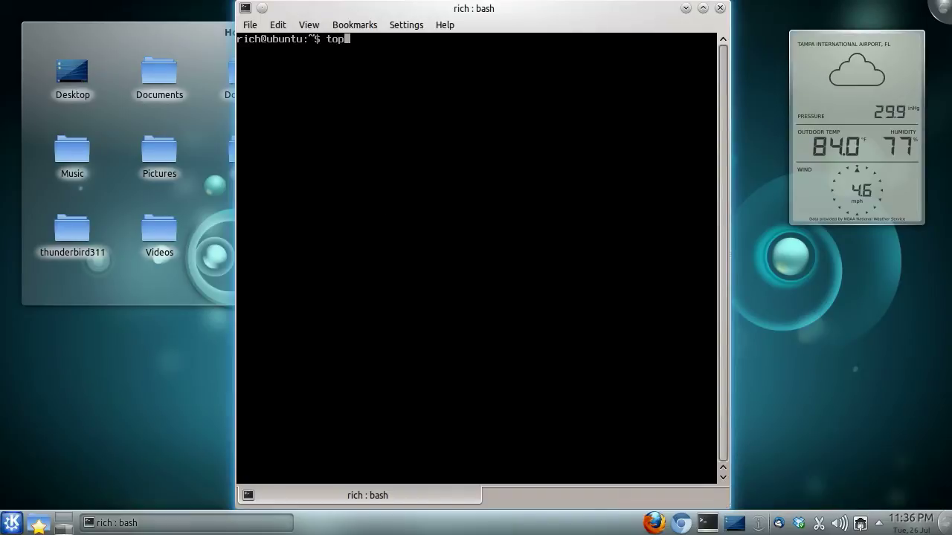
pyautogui.press('Return')
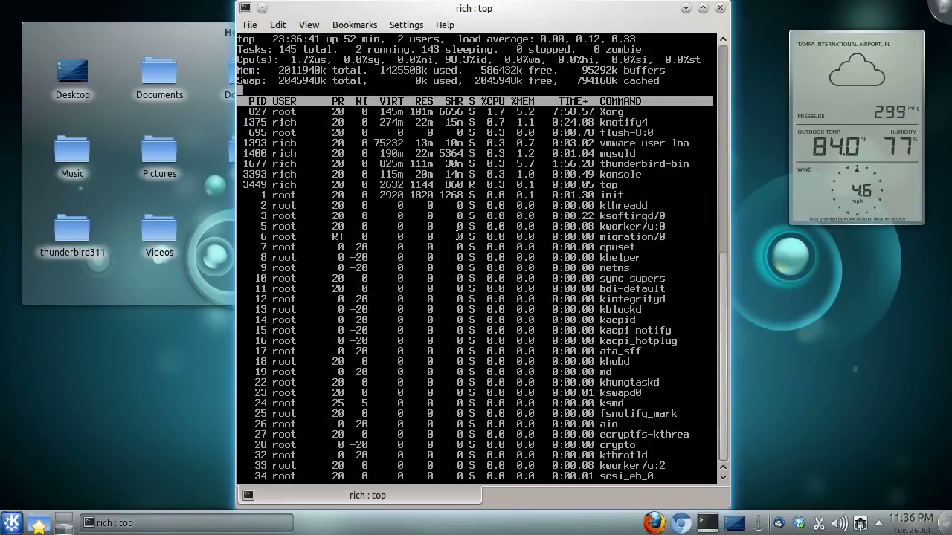
pyautogui.moveTo(305, 504)
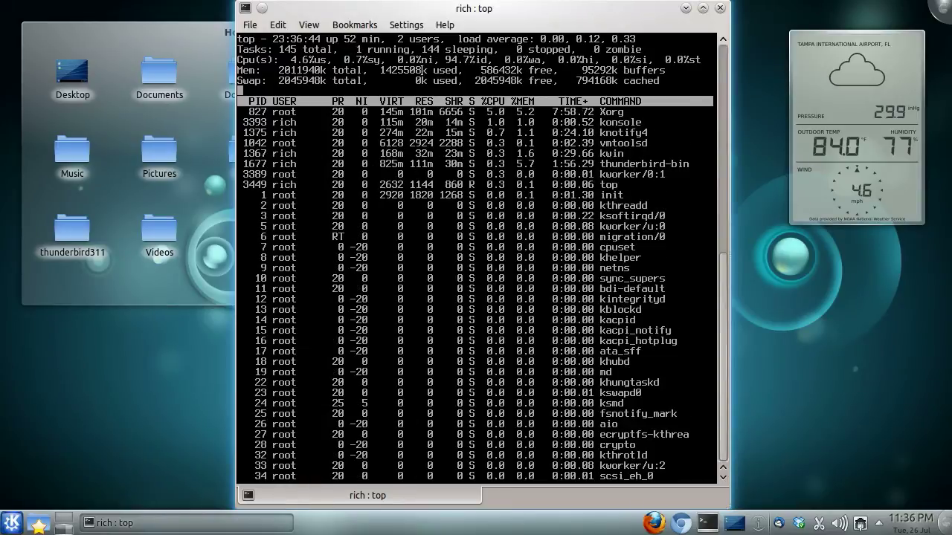
# Minimize the Konsole window running top and start Chromium from the taskbar.
pyautogui.rightClick(472, 8)
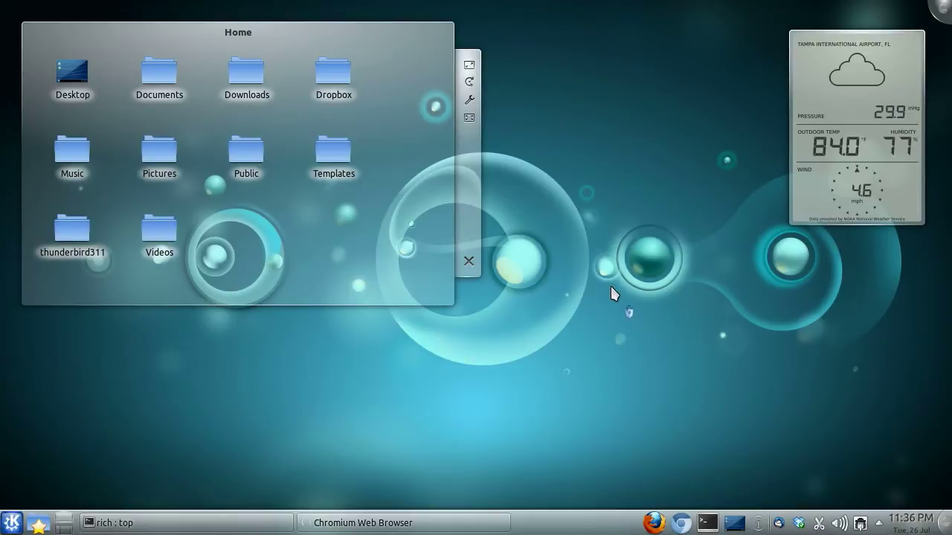
pyautogui.click(363, 522)
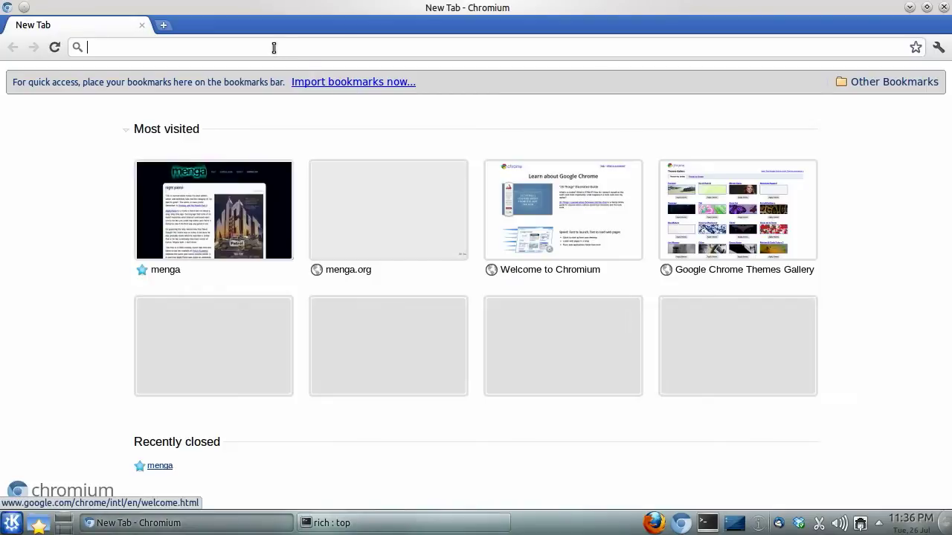
pyautogui.write('www.pcmech.com')
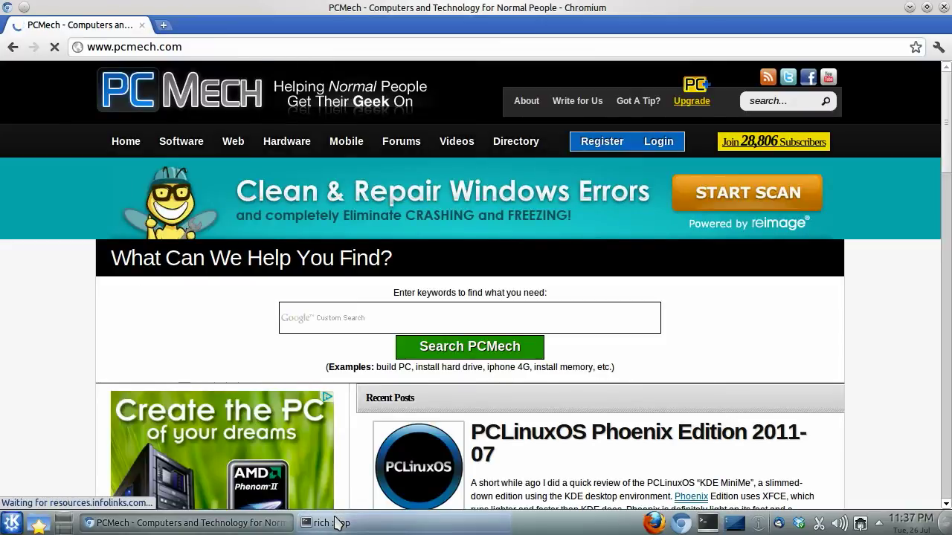
pyautogui.click(327, 522)
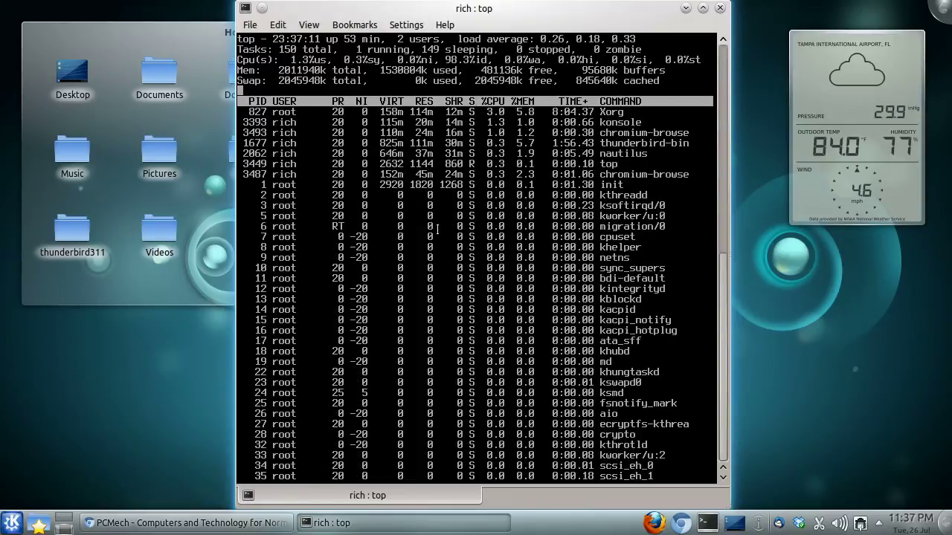
pyautogui.click(182, 522)
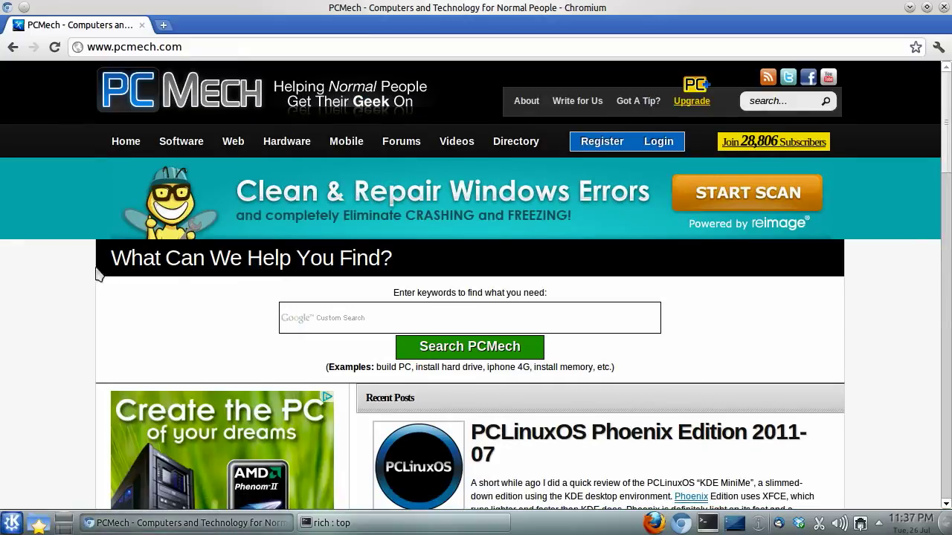
pyautogui.click(327, 522)
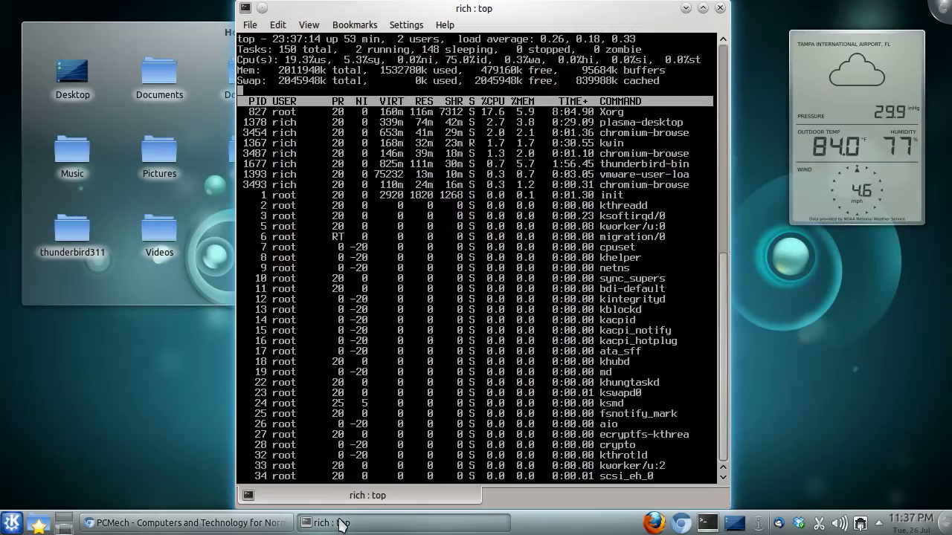